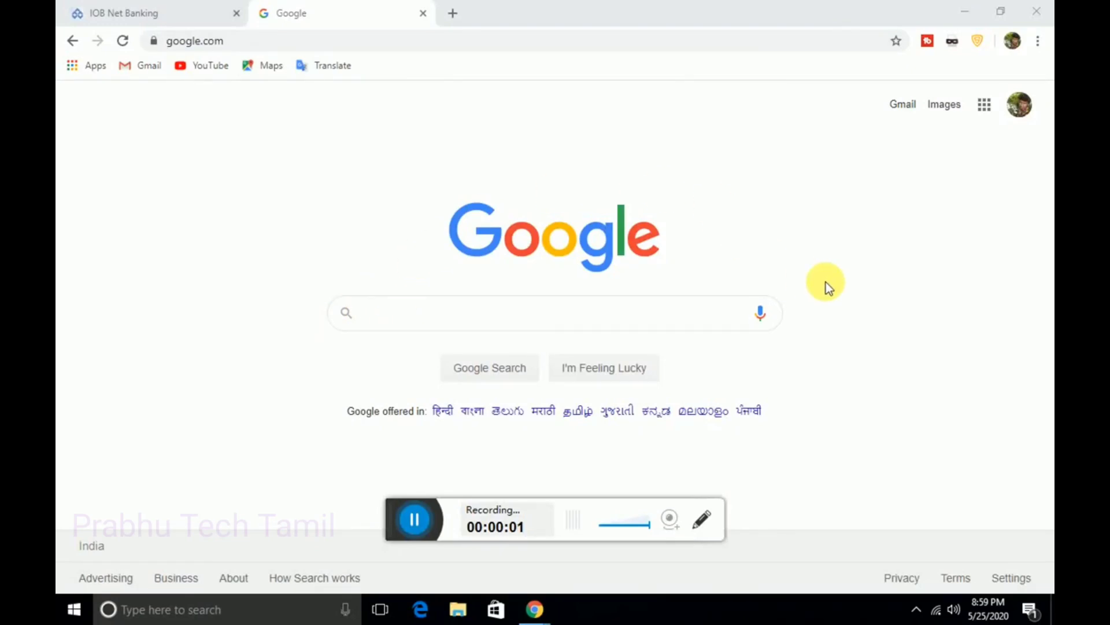
- Search Google for 'iob net banking' and go to the IOB Net Banking login result
left_click(553, 312)
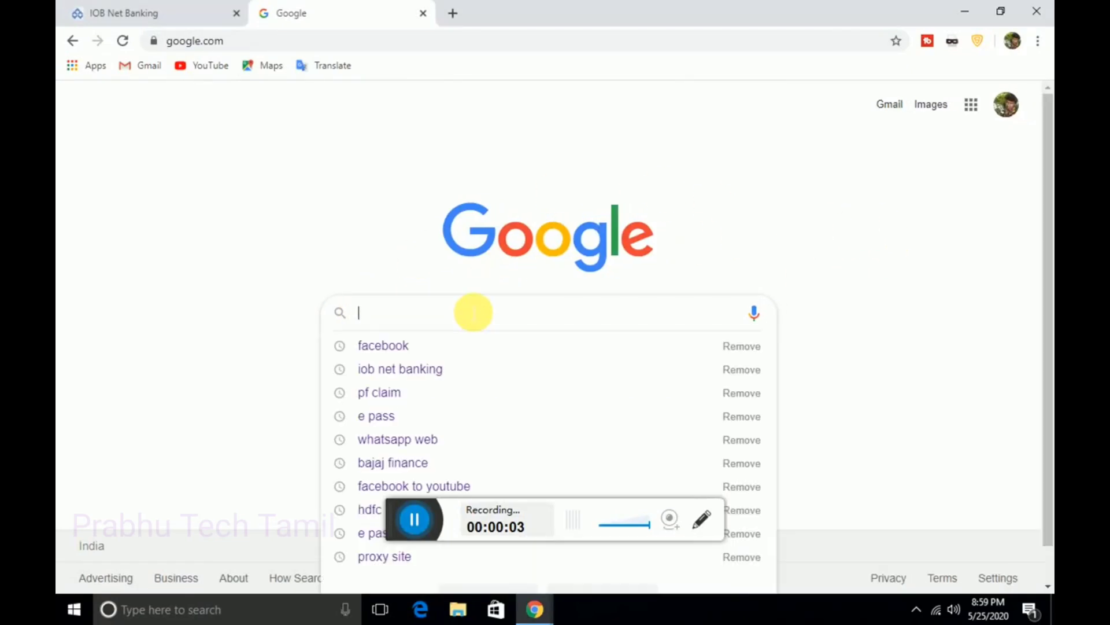
left_click(399, 369)
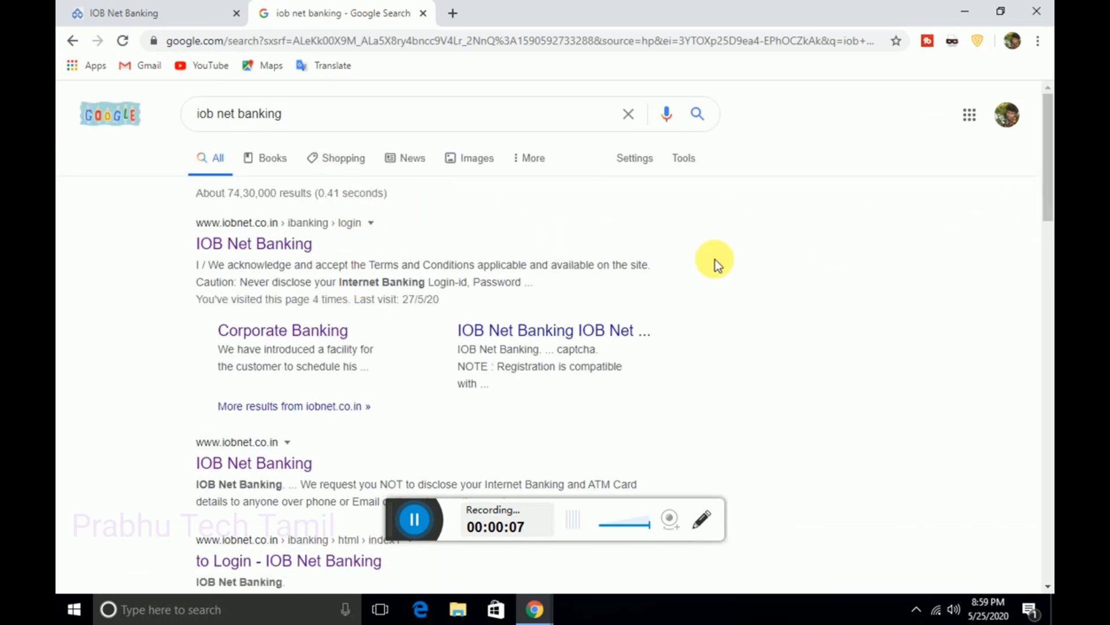
left_click(253, 243)
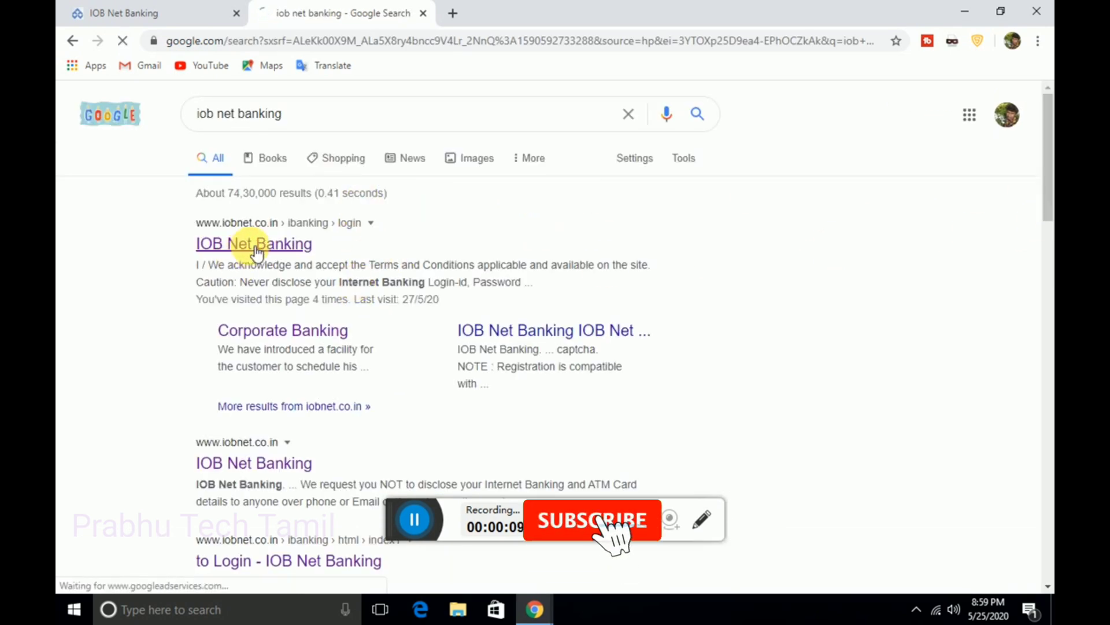
- Log in to IOB NetBanking with Login ID, password and captcha 9XXH87, reaching the Edit Profile page
left_click(253, 244)
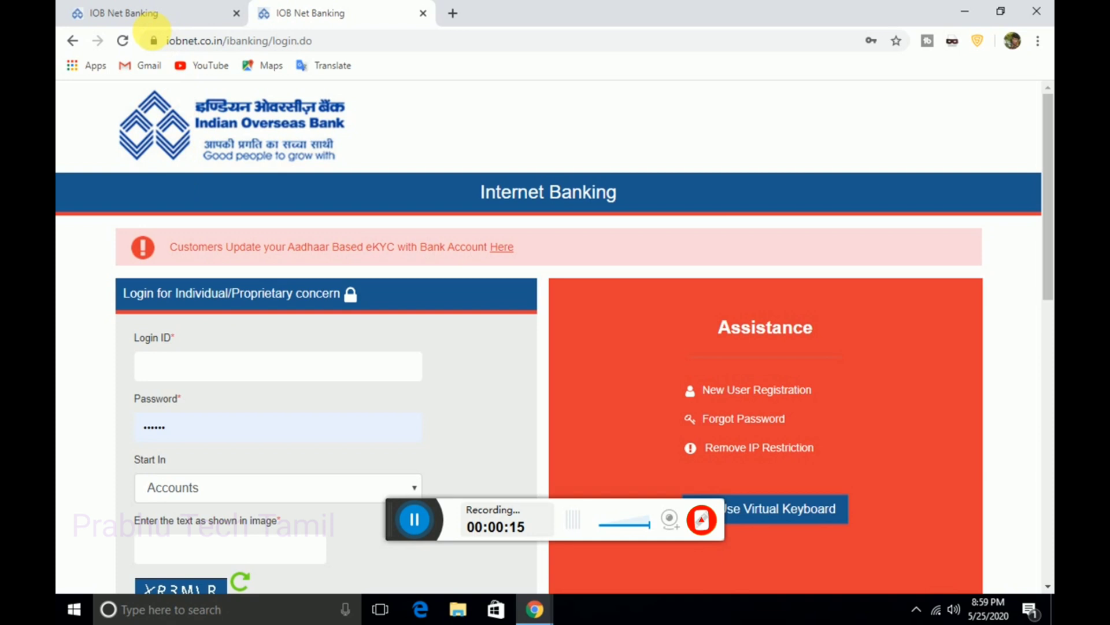
mouse_move(127, 13)
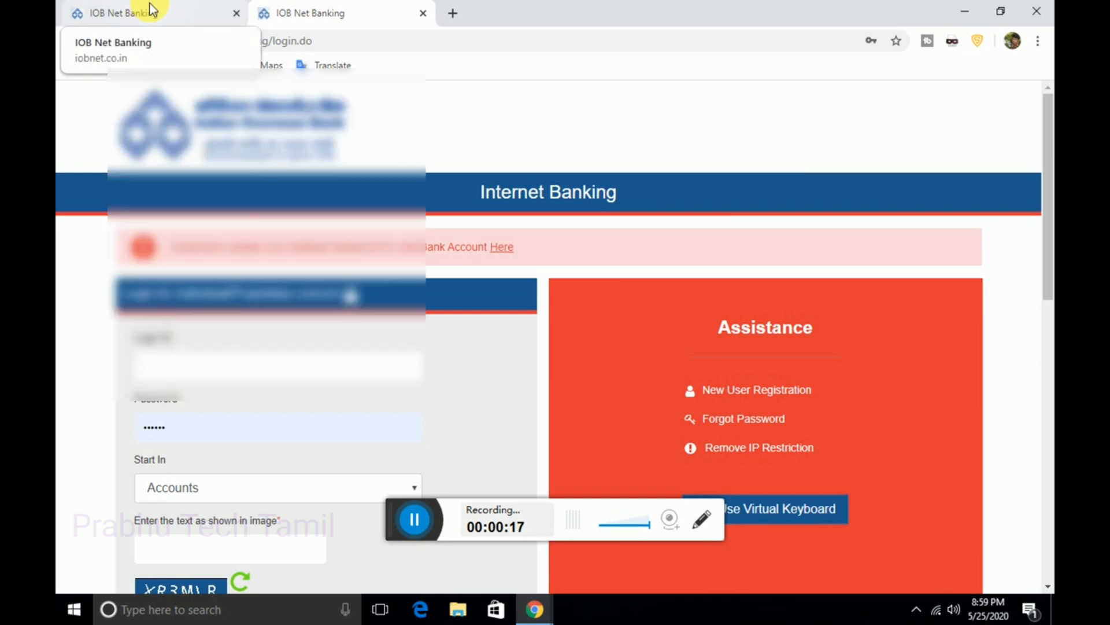
type("9XXH87")
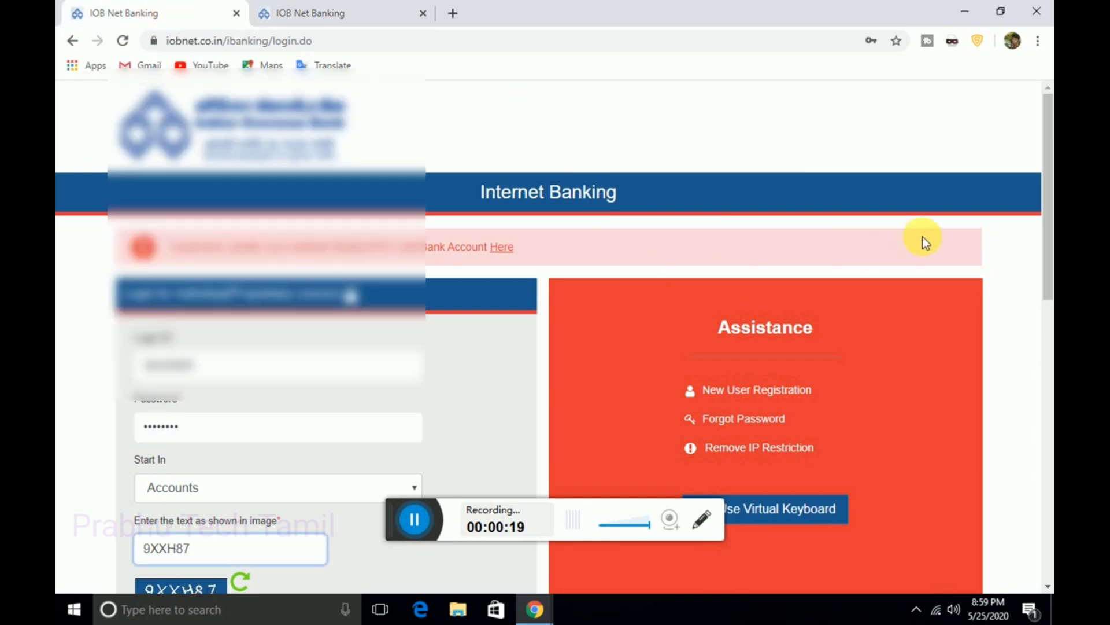
scroll("down", 3)
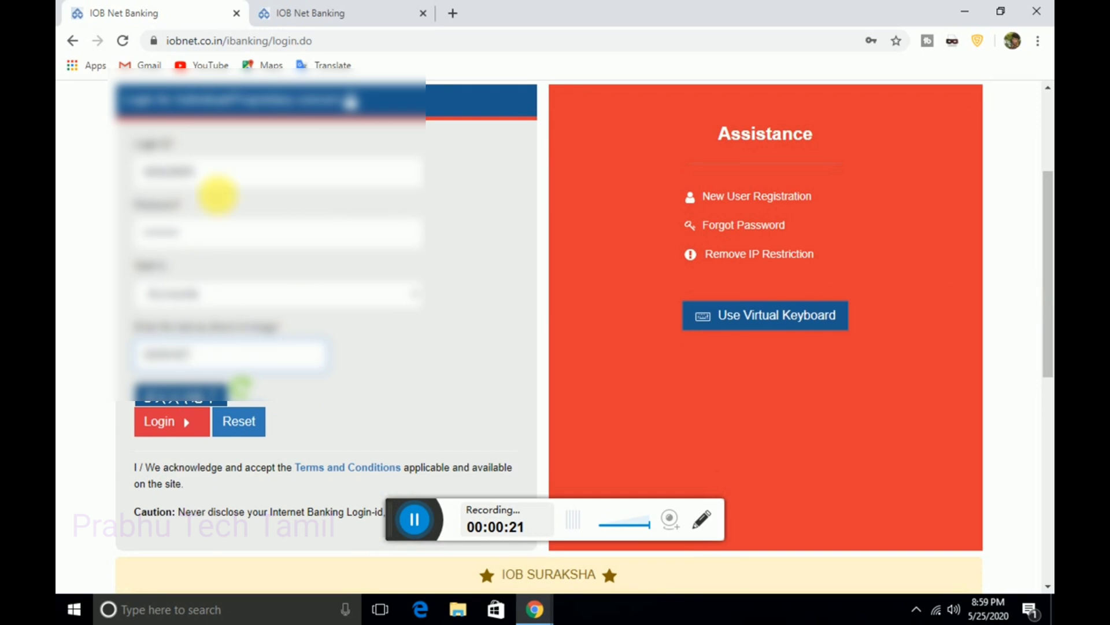
left_click(158, 421)
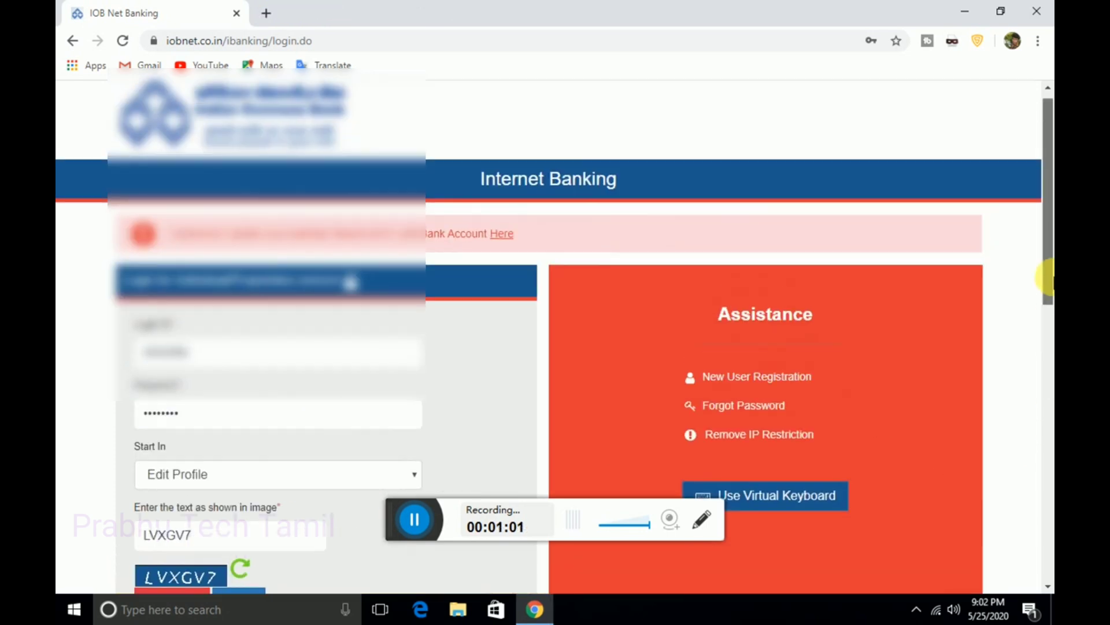
left_click(171, 450)
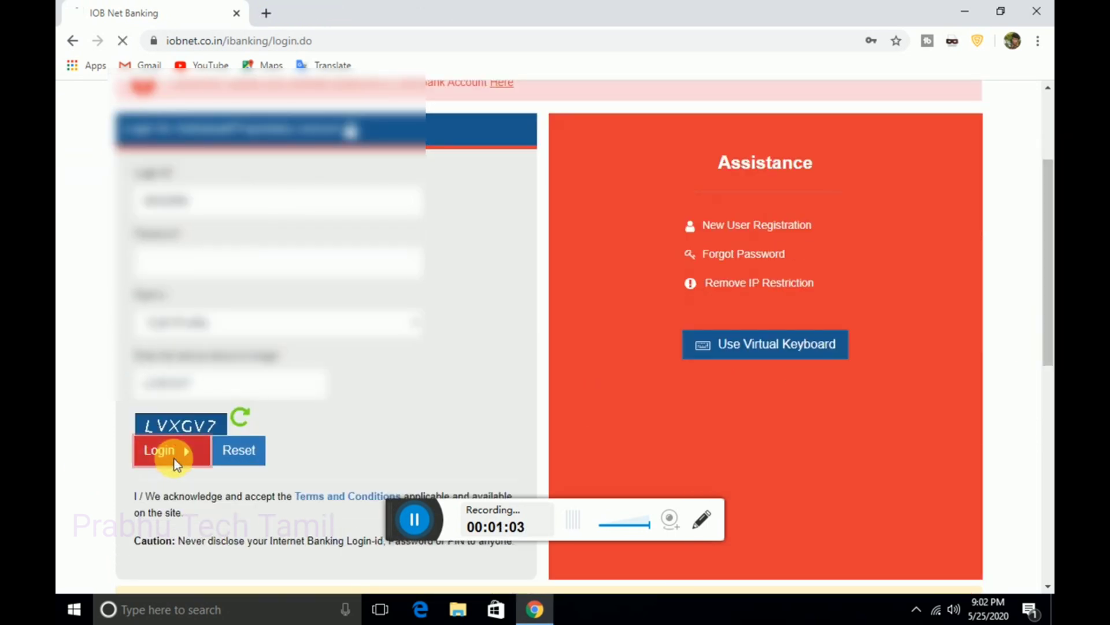
left_click(158, 450)
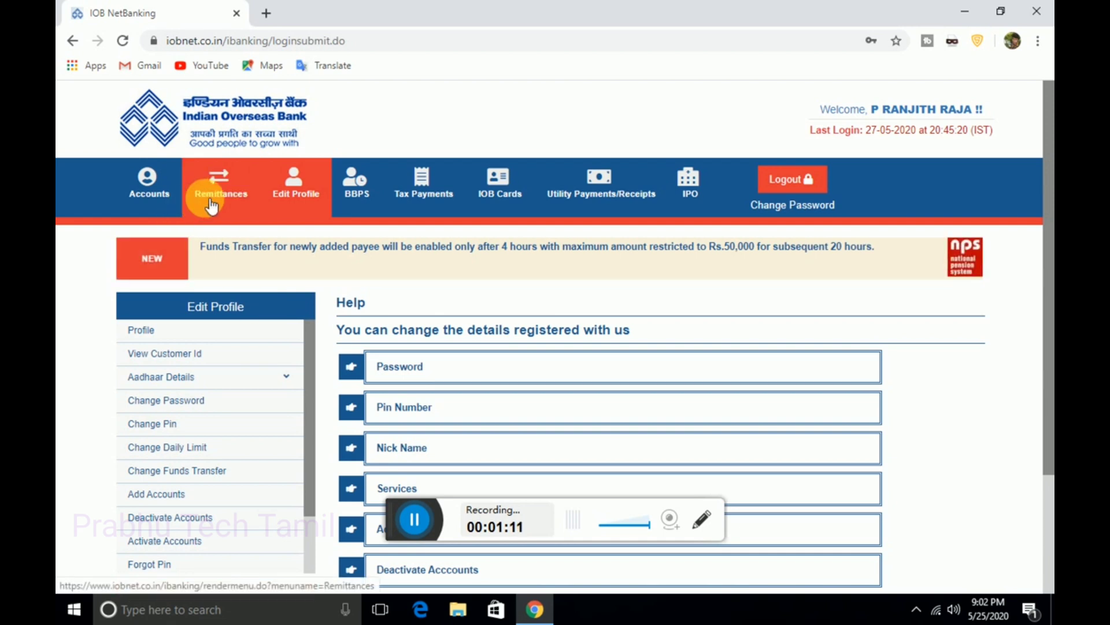
- Go to the Accounts section and bring up the Statement of Account form
left_click(149, 184)
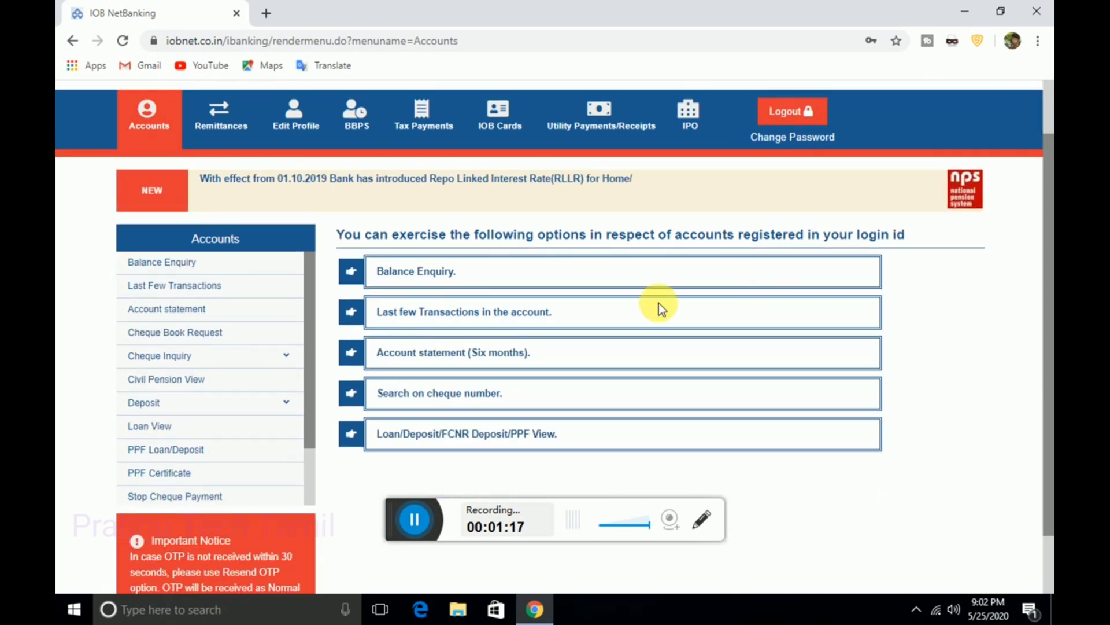
mouse_move(451, 361)
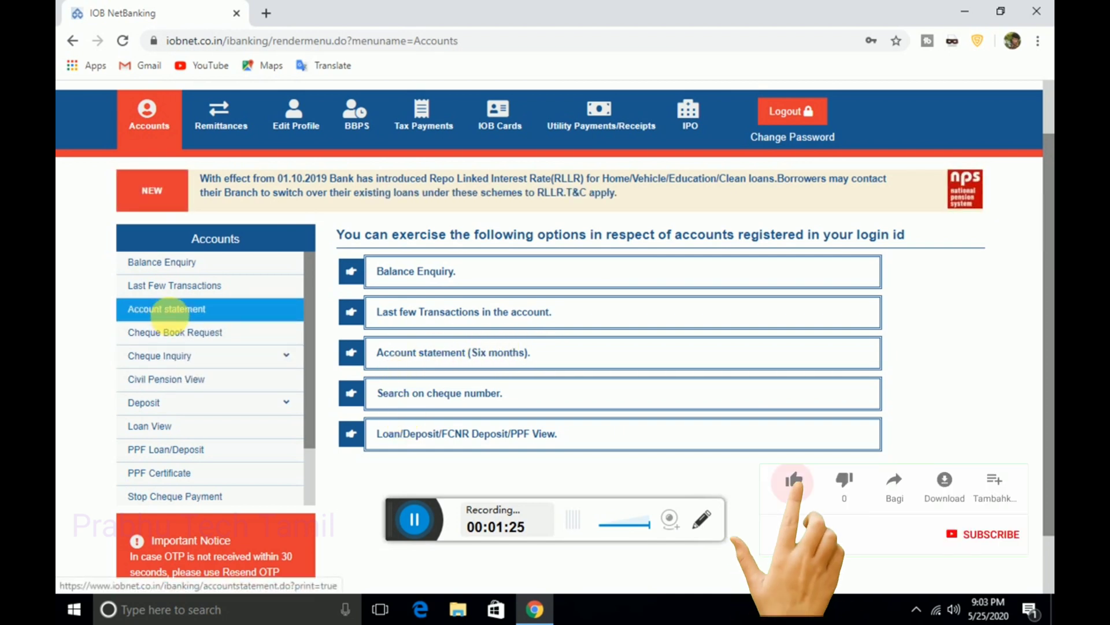
left_click(166, 309)
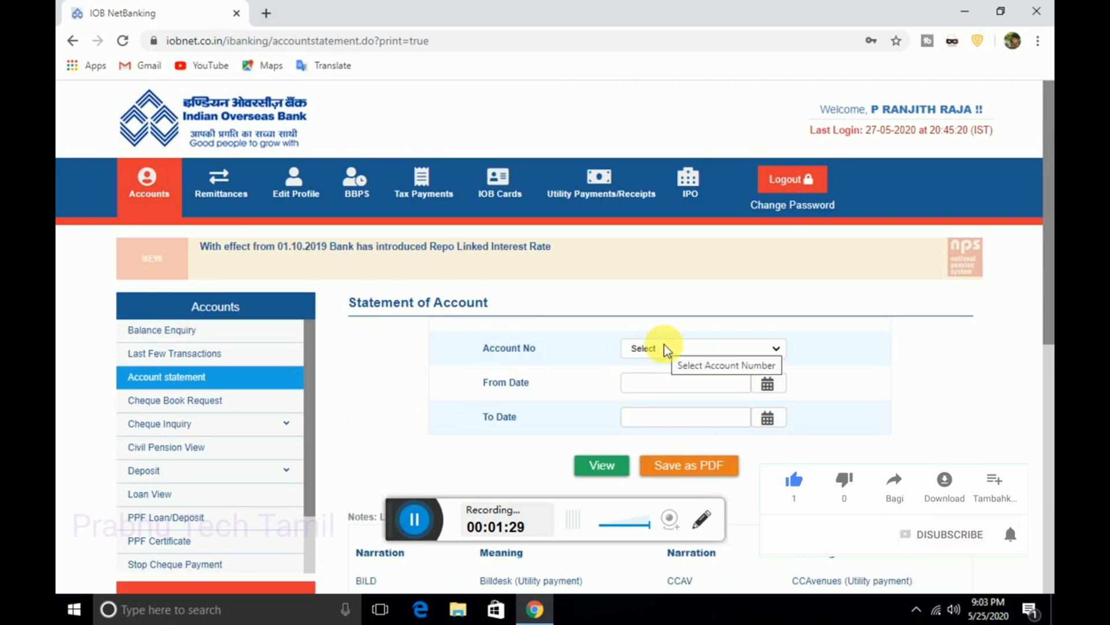
- Choose the account, set dates 01/06/2020 to 05/24/2020, and request the statement as PDF
left_click(685, 383)
type("01/06/2020")
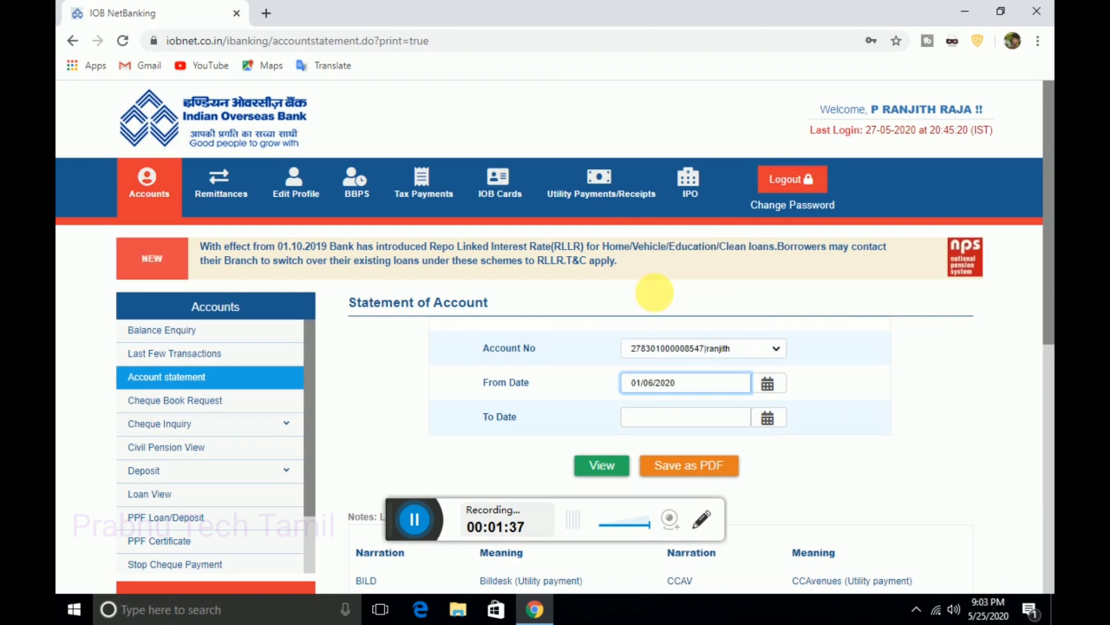
left_click(768, 418)
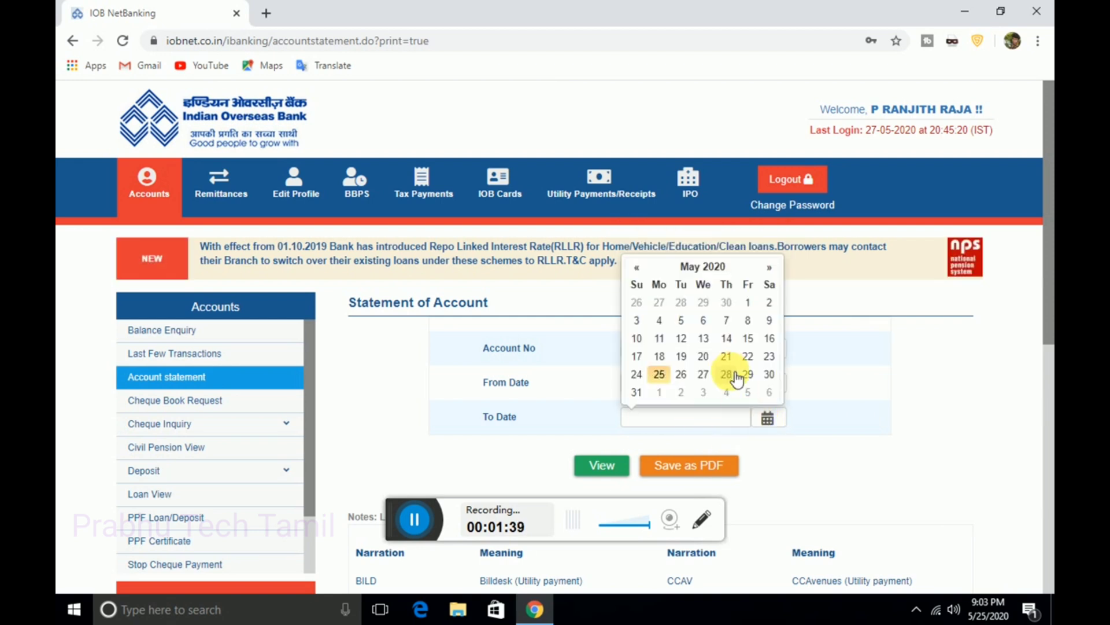
left_click(725, 373)
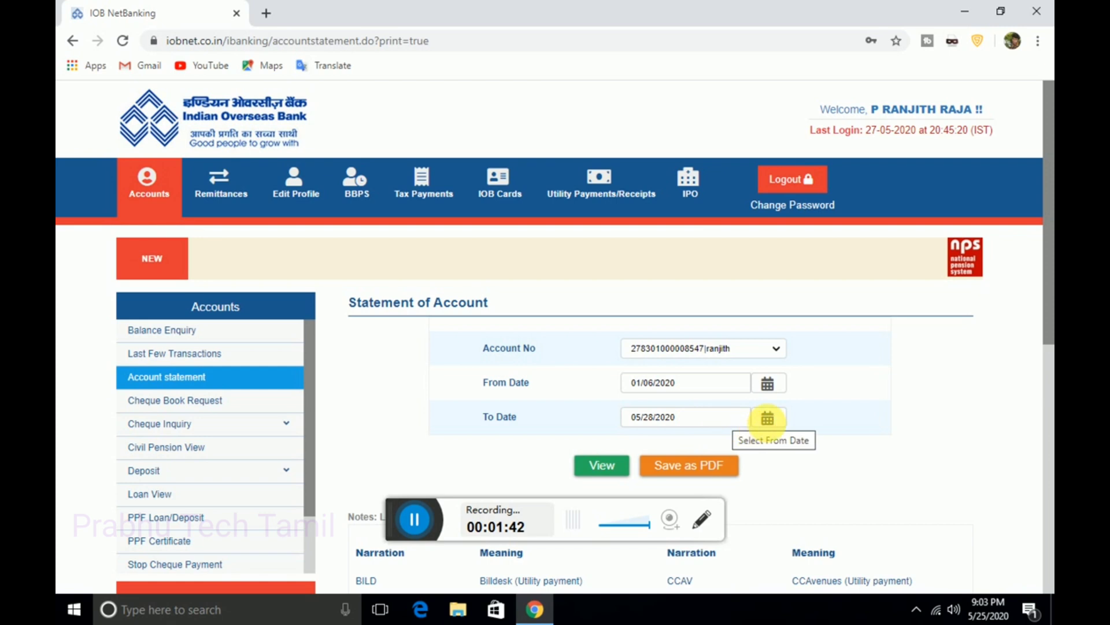
left_click(768, 416)
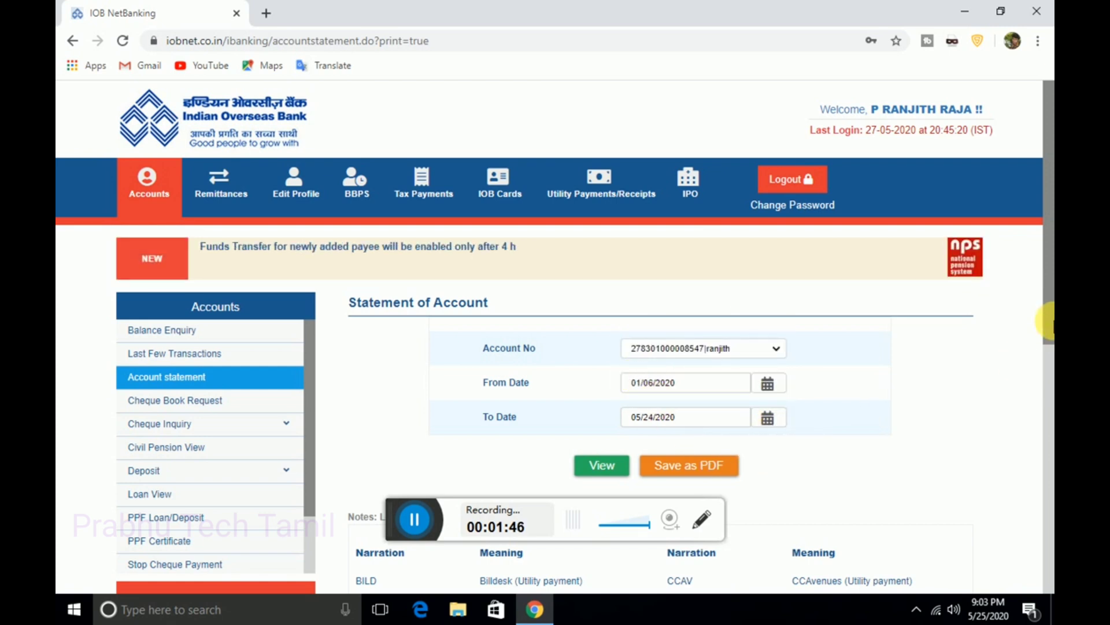
scroll("down", 3)
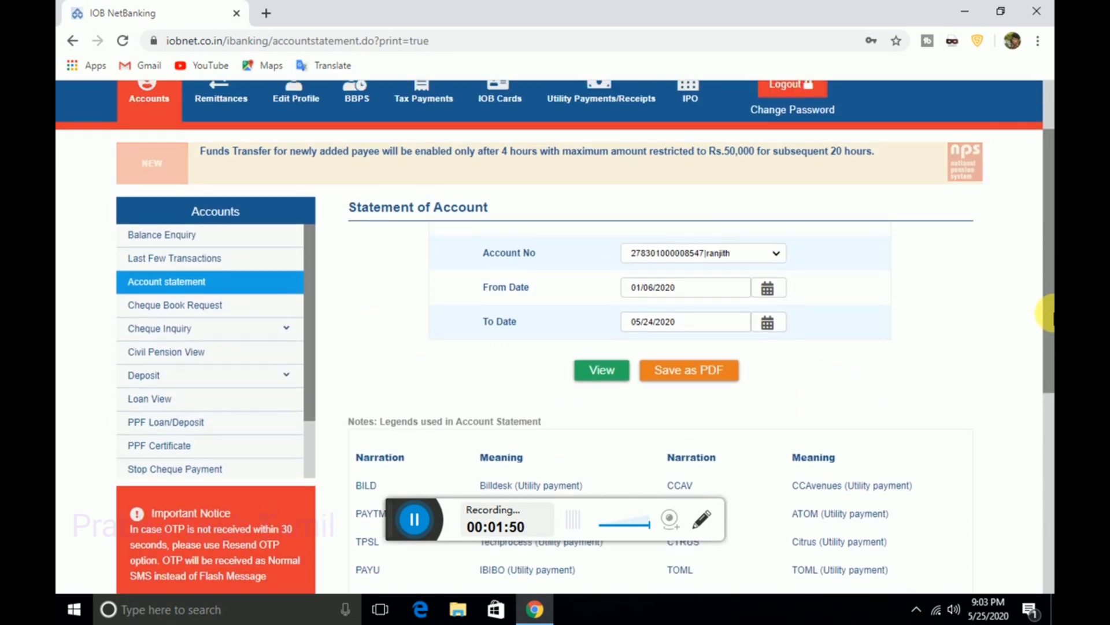
left_click(687, 370)
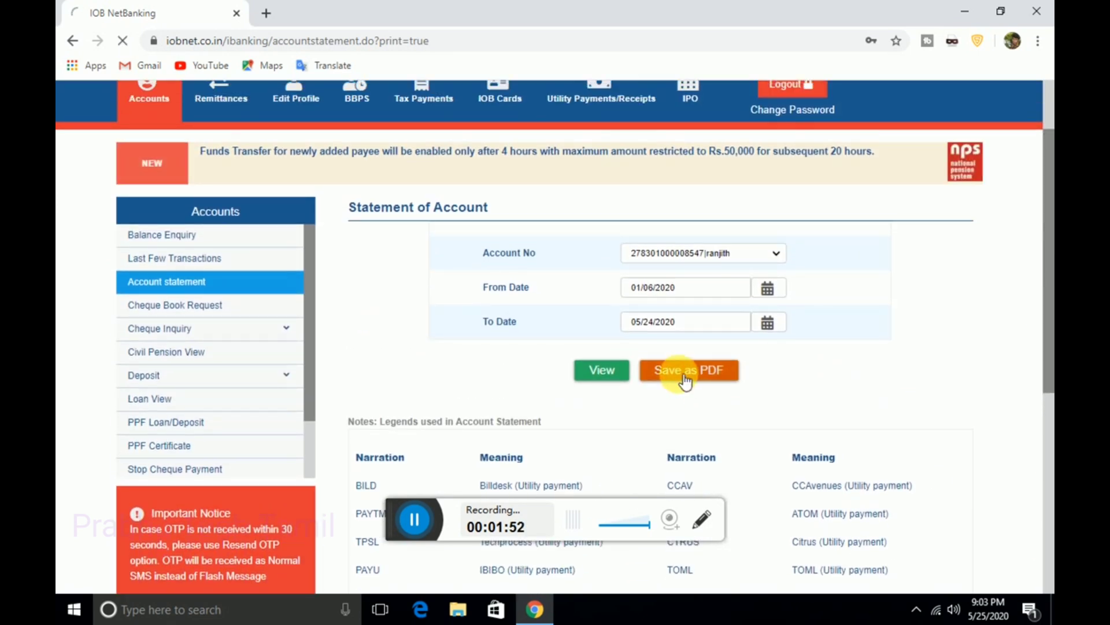
left_click(687, 371)
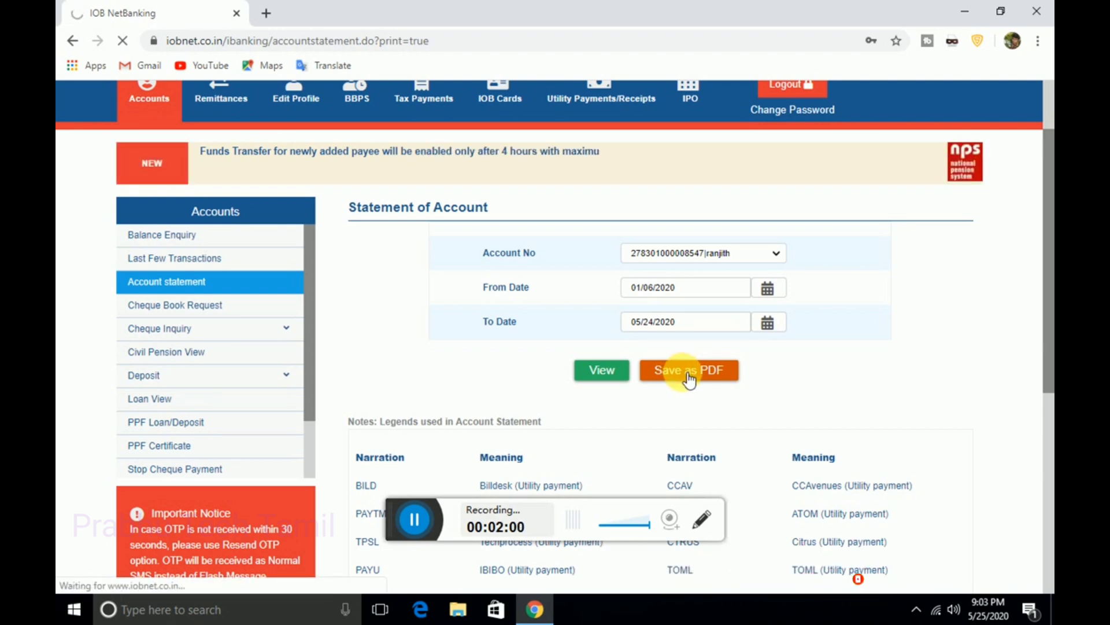
- Download the 8-page statement PDF, view it in Chrome and return to its first page
left_click(689, 370)
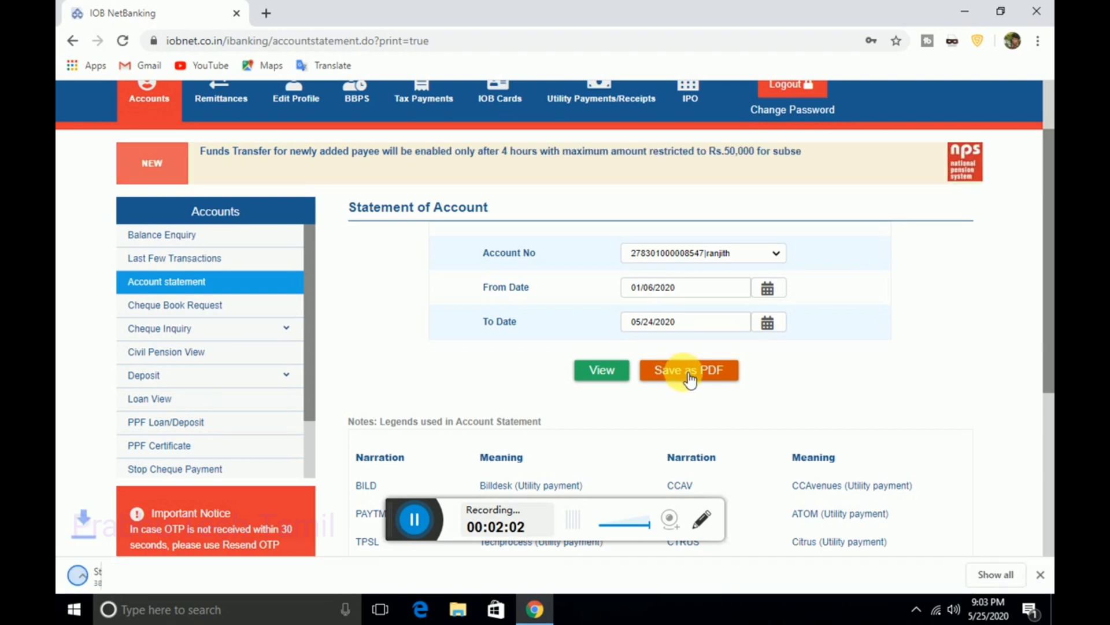
left_click(687, 370)
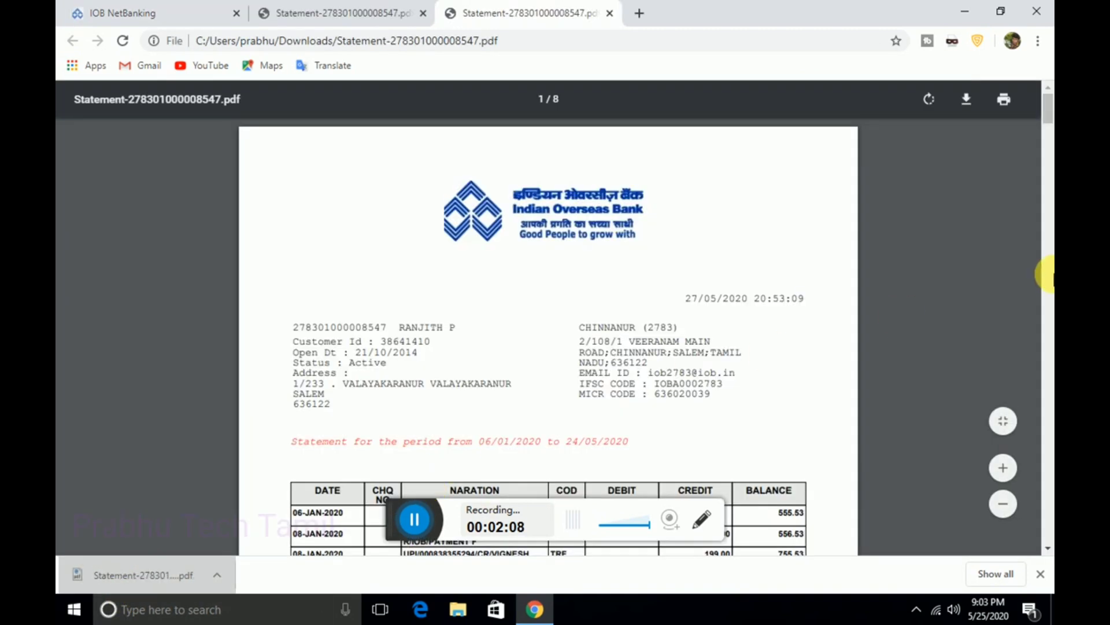
scroll("down", 3)
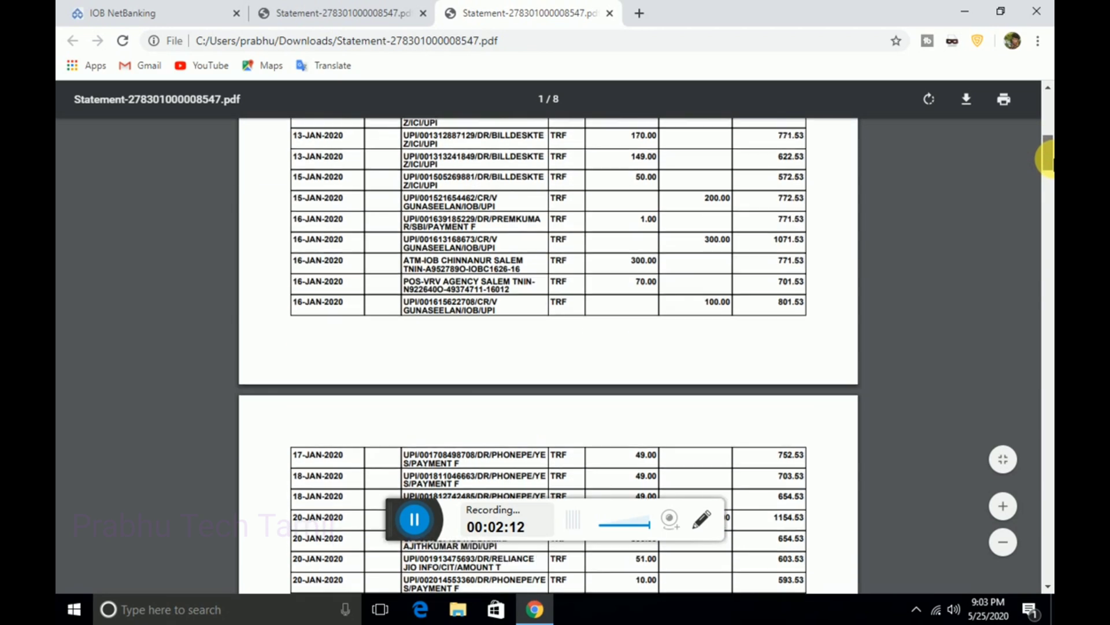
scroll("down", 3)
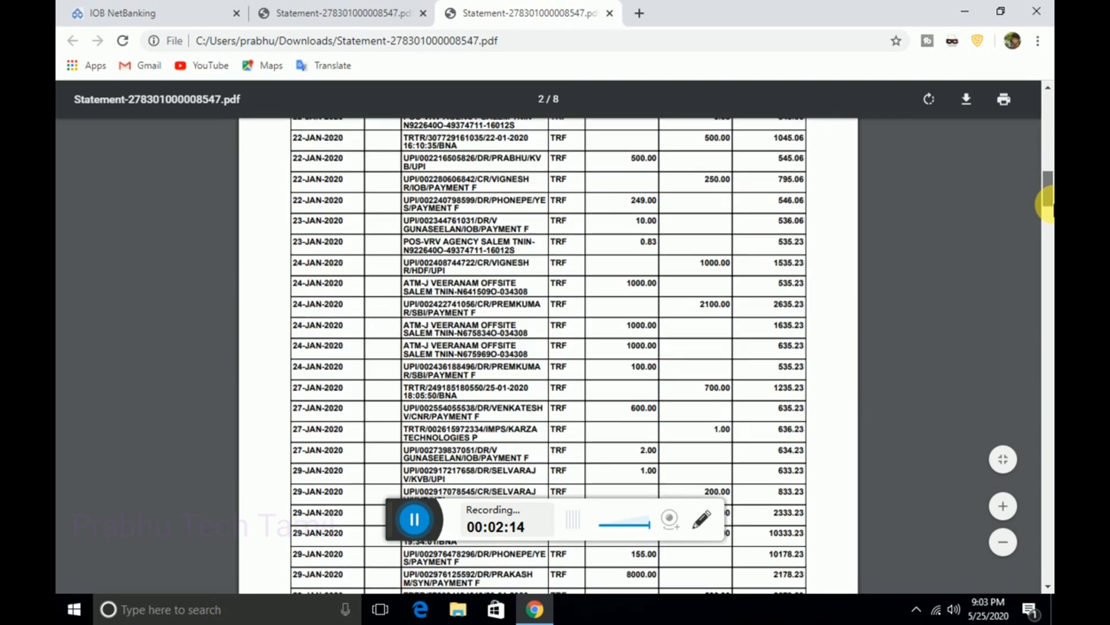
scroll("down", 3)
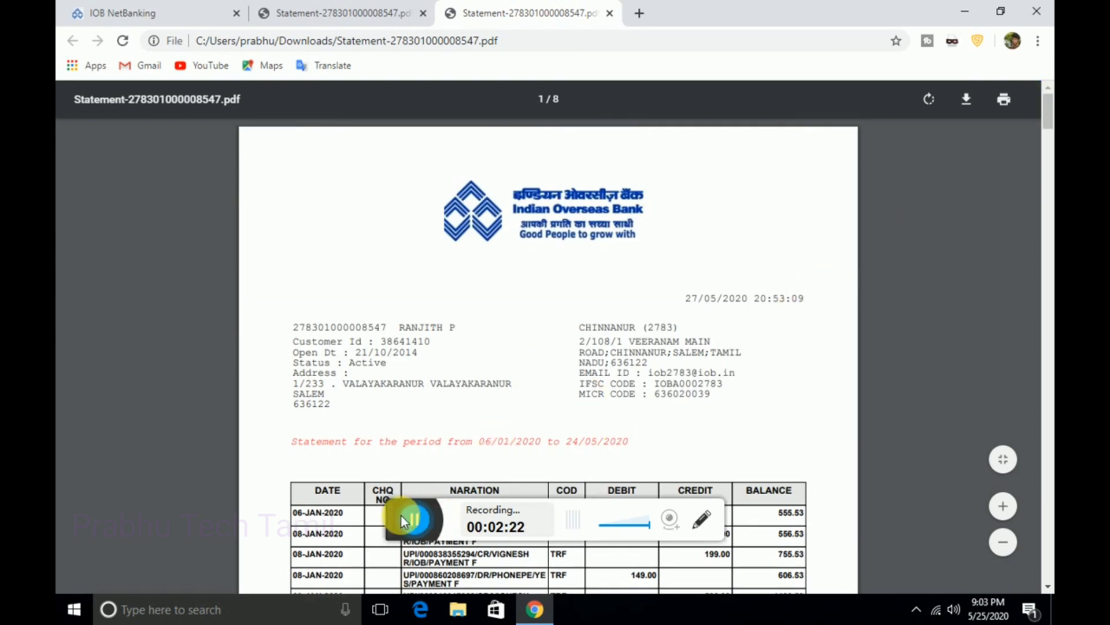
left_click(409, 520)
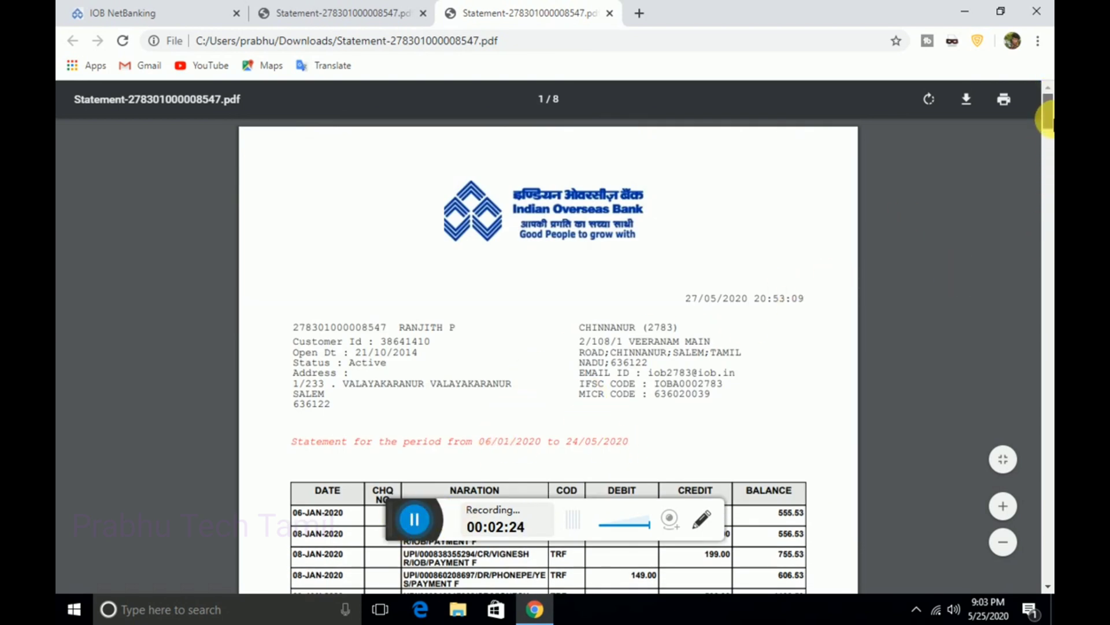